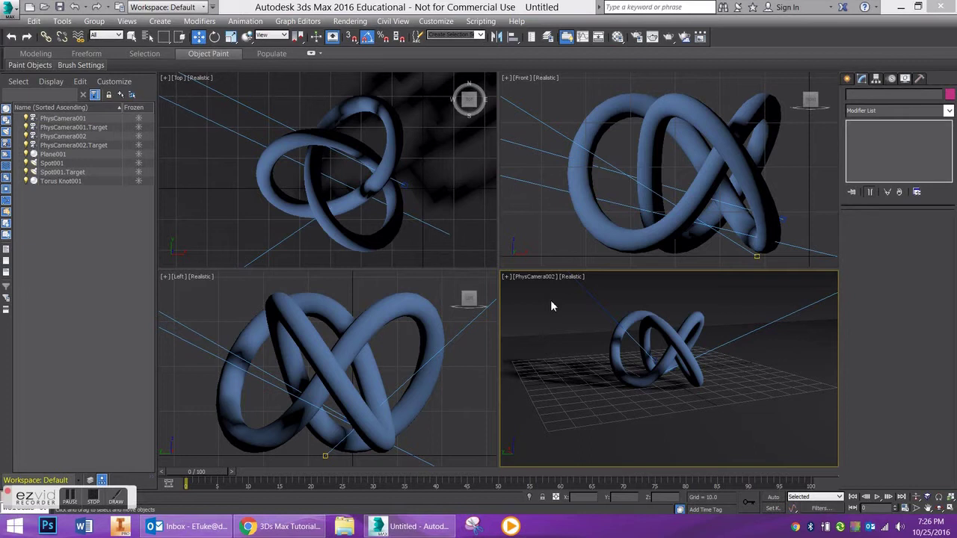
Delete PhysCamera002 and its target, leaving the torus knot, plane, spotlight and one camera.
left_click(643, 122)
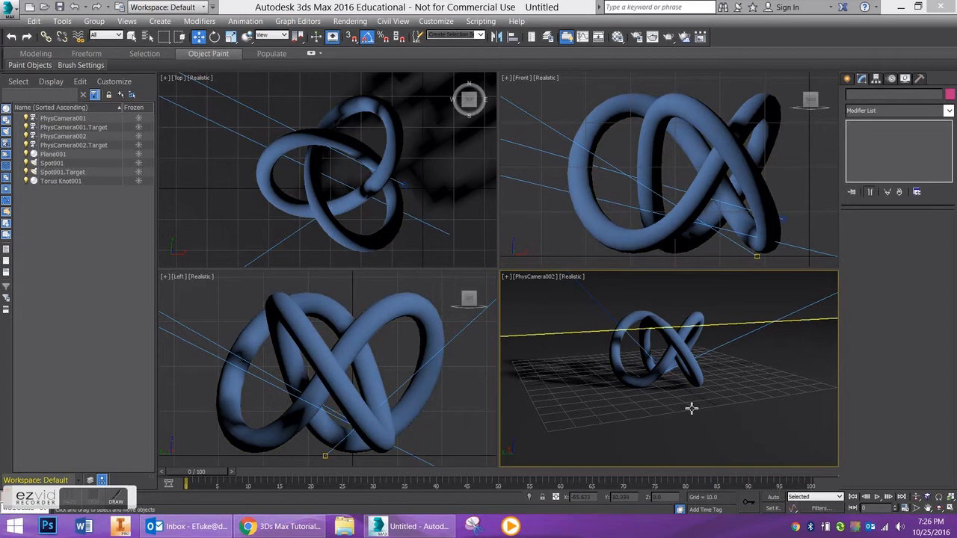
left_click(685, 341)
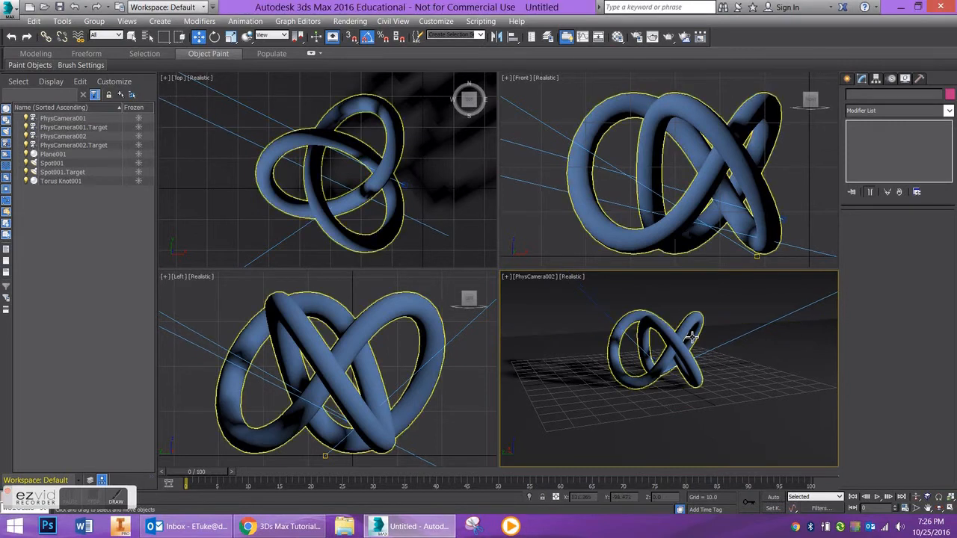
left_click(690, 341)
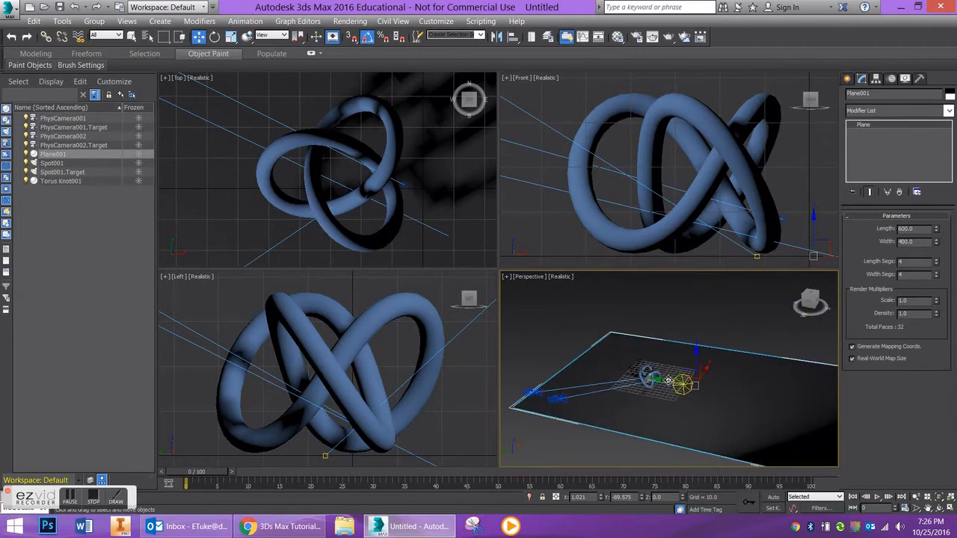
left_click(51, 163)
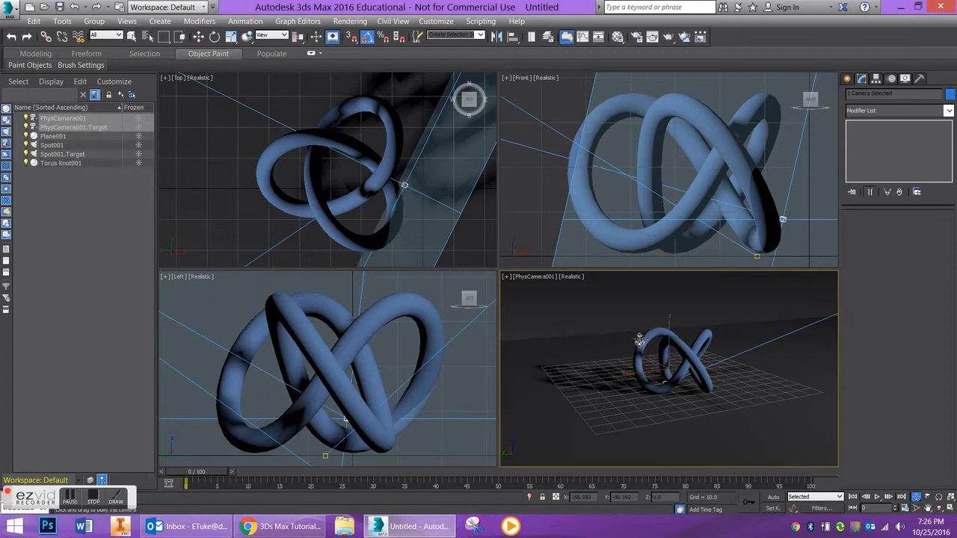
Zoom extents in all views and choose the Atmospheric Apparatus helper category in the Create panel.
left_click_drag(640, 343, 799, 440)
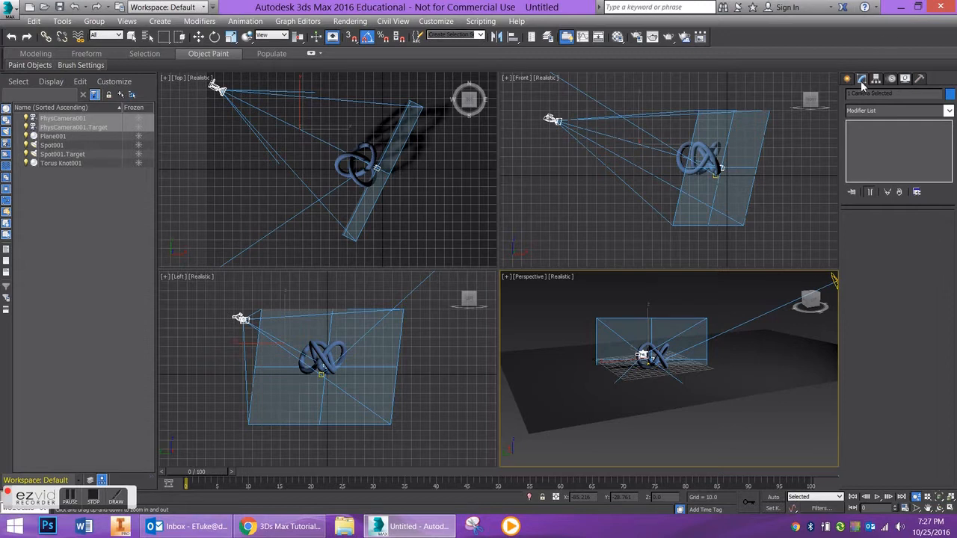
left_click(846, 77)
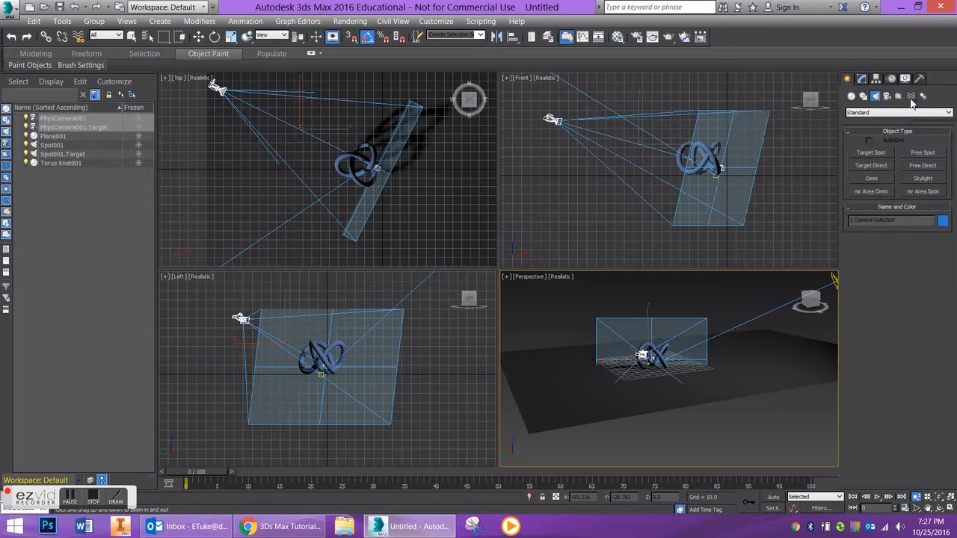
left_click(923, 96)
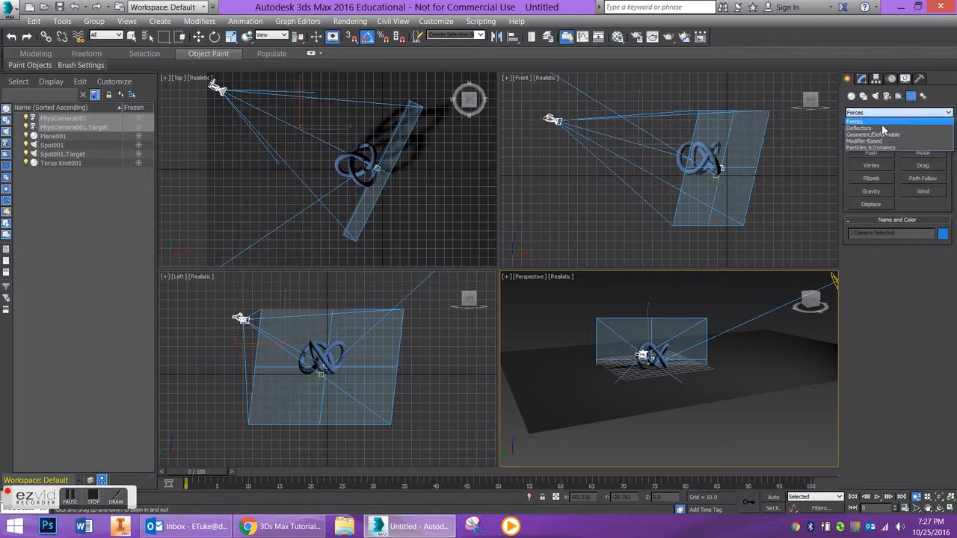
mouse_move(879, 134)
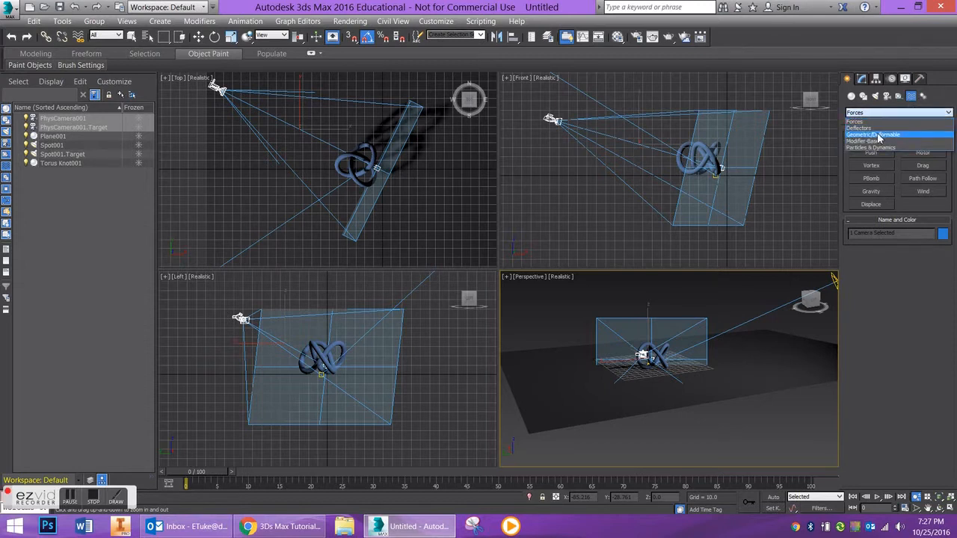
left_click(876, 133)
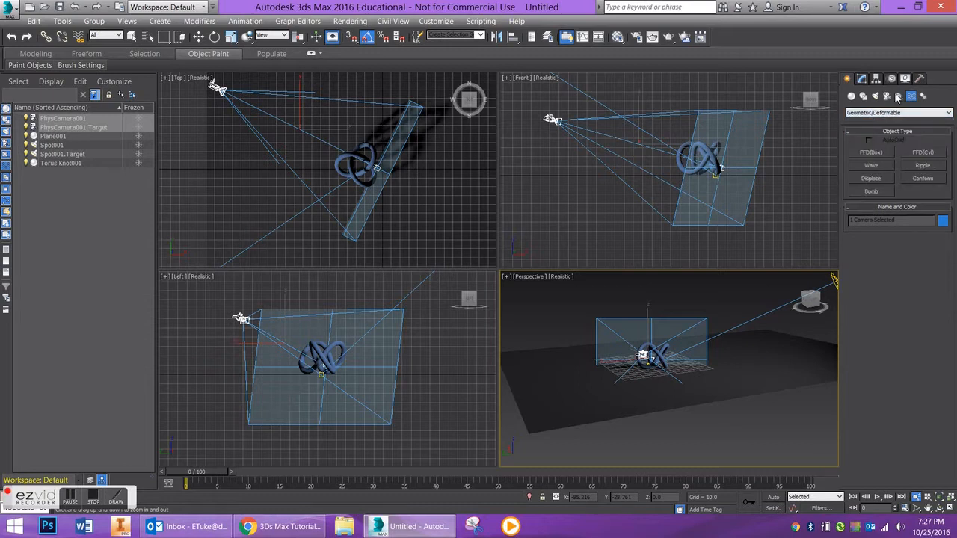
left_click(899, 96)
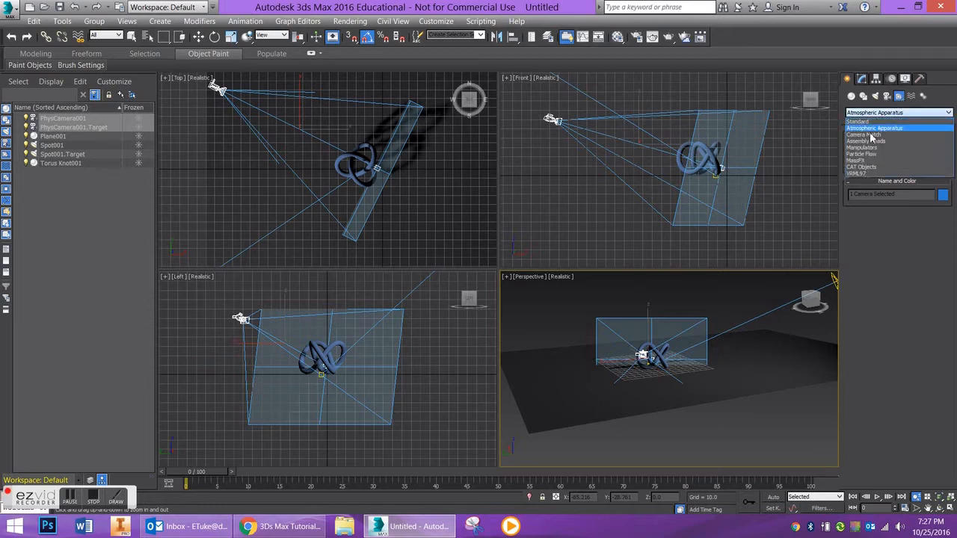
left_click(873, 128)
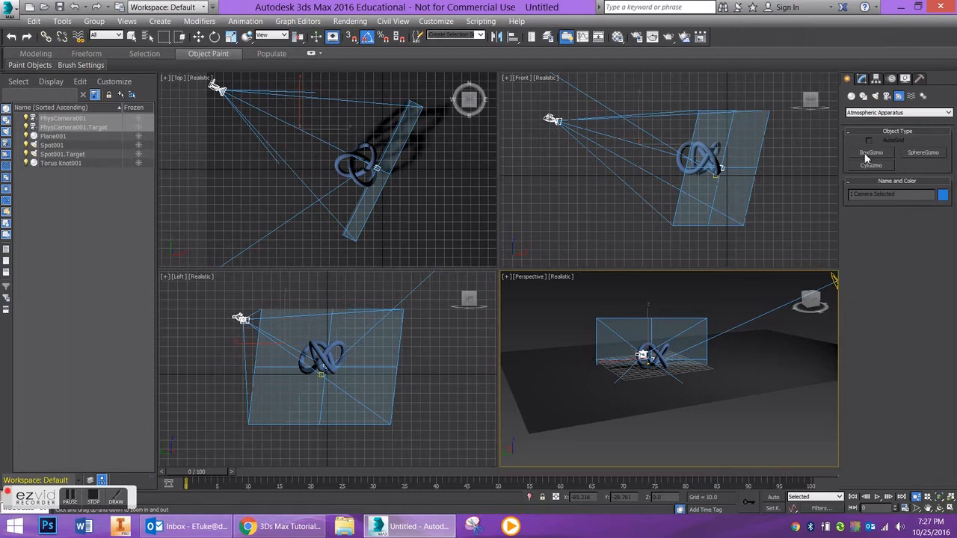
Create a BoxGizmo around the torus knot and reshape its length, width and height into a thin slab.
left_click(870, 152)
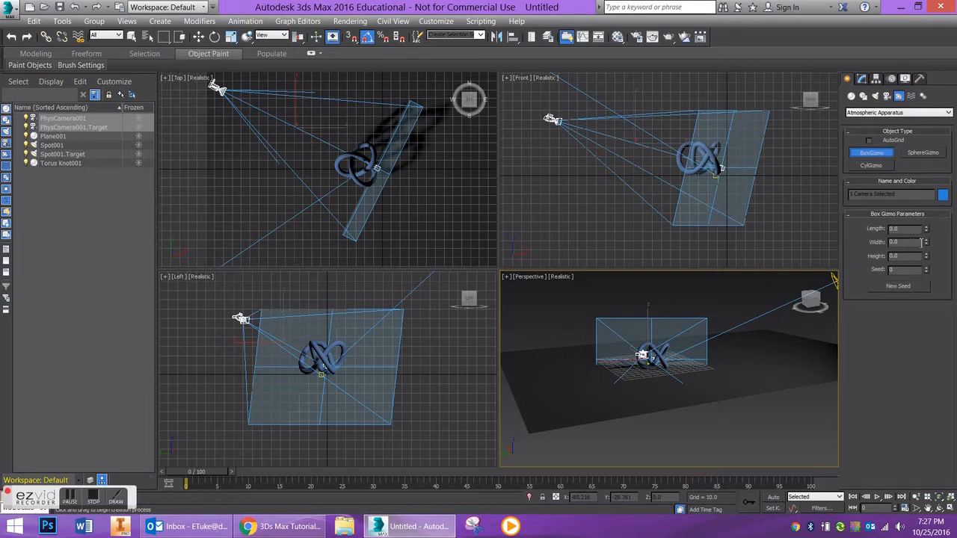
mouse_move(905, 225)
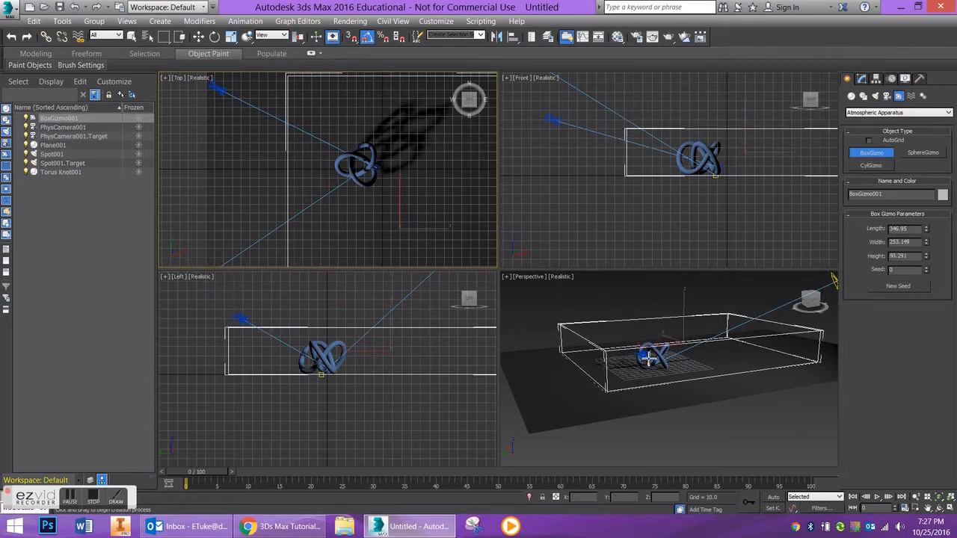
mouse_move(637, 398)
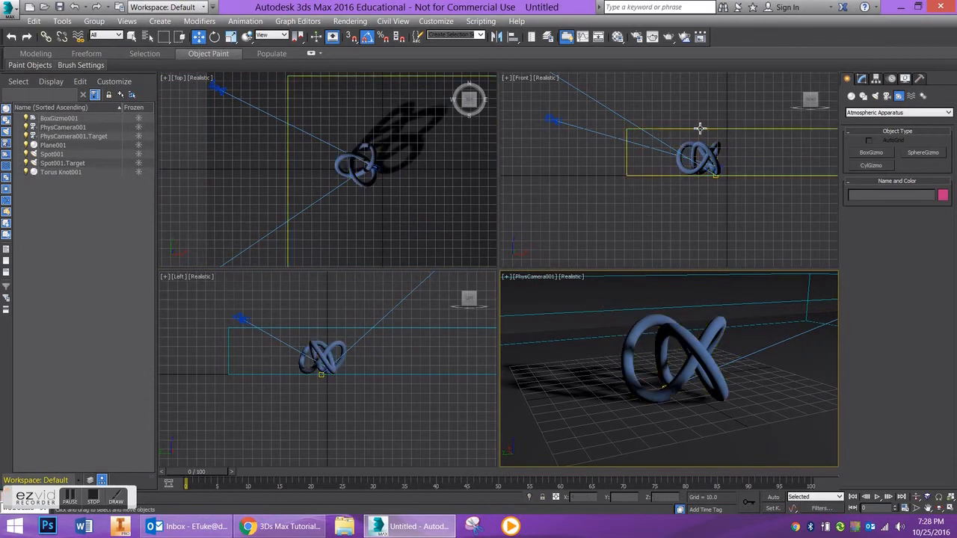
left_click(60, 118)
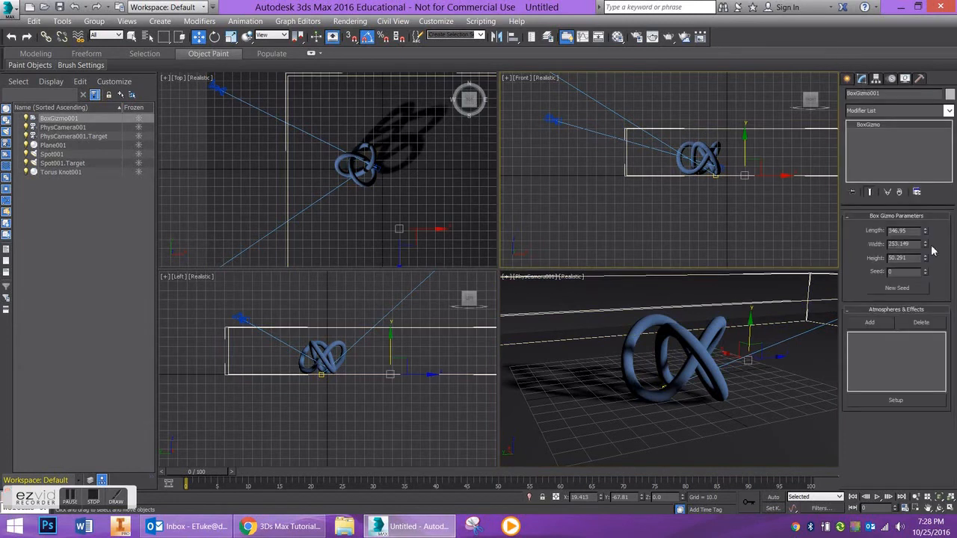
left_click_drag(923, 242, 923, 257)
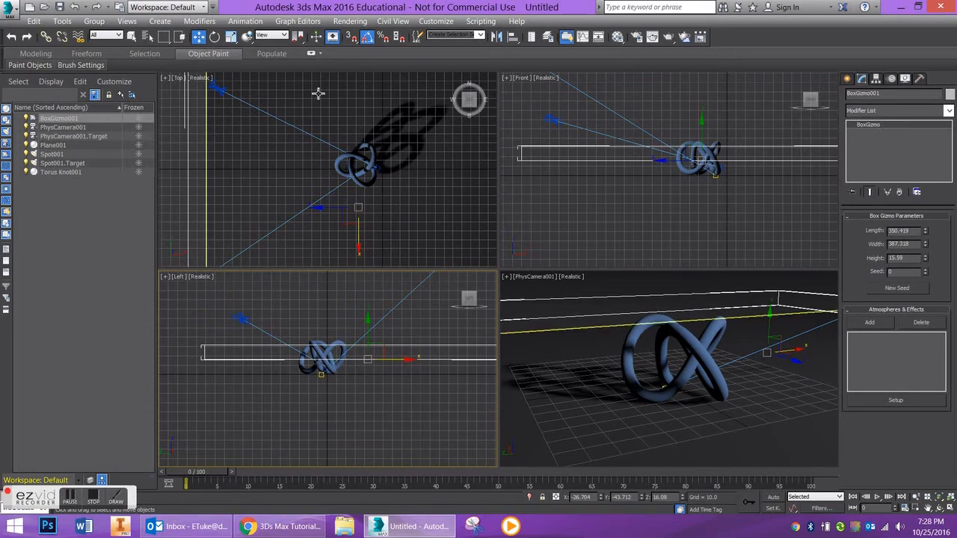
Add a Volume Fog atmosphere in Environment and Effects and assign the BoxGizmo as its volume.
left_click(350, 21)
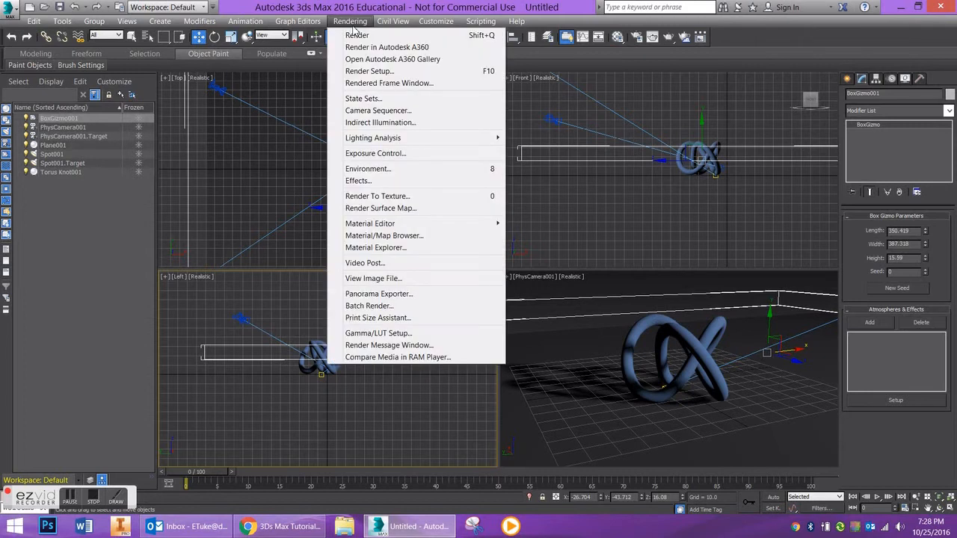
mouse_move(393, 168)
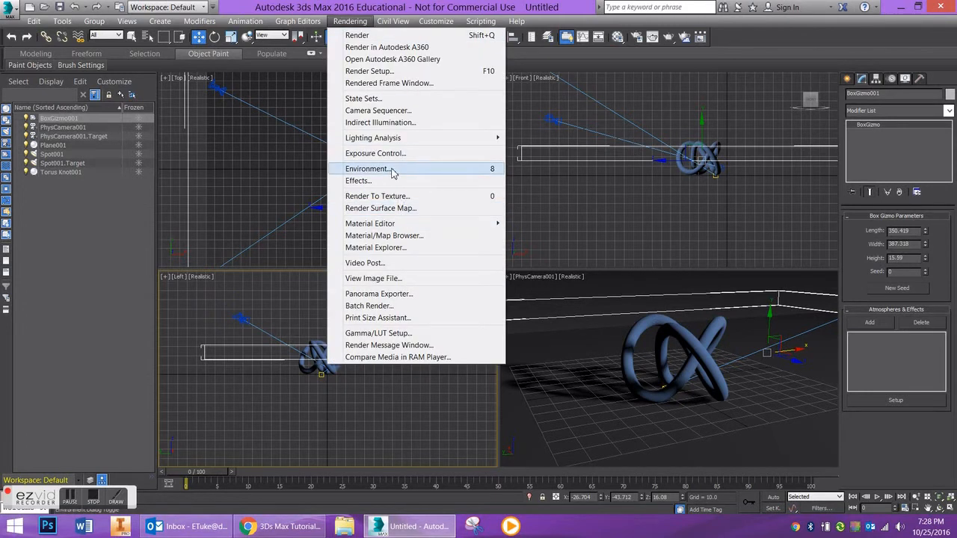
left_click(367, 167)
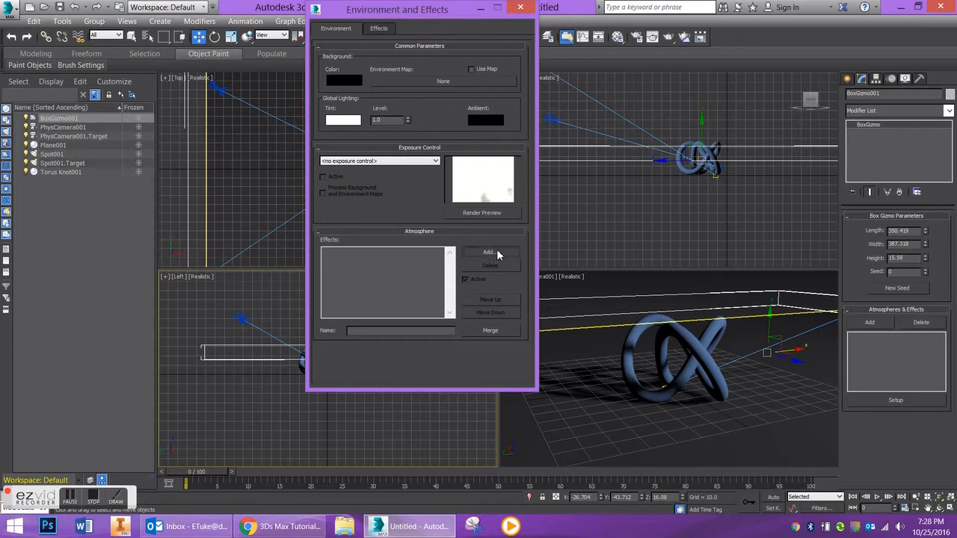
left_click(490, 251)
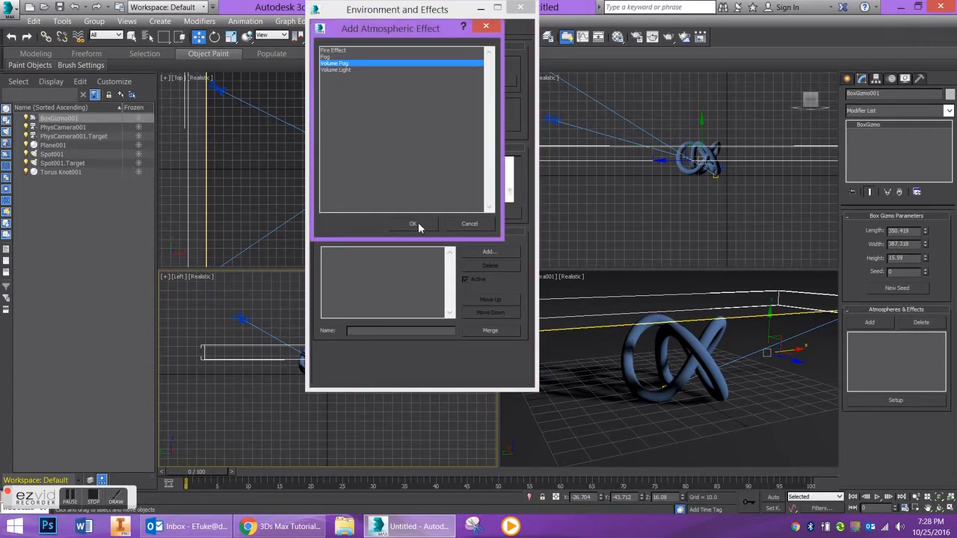
left_click(412, 224)
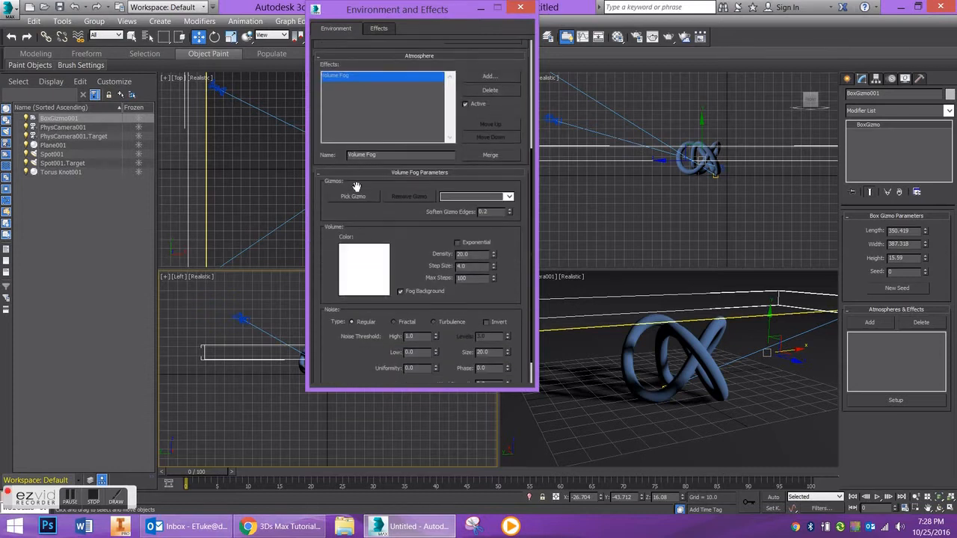
left_click(353, 196)
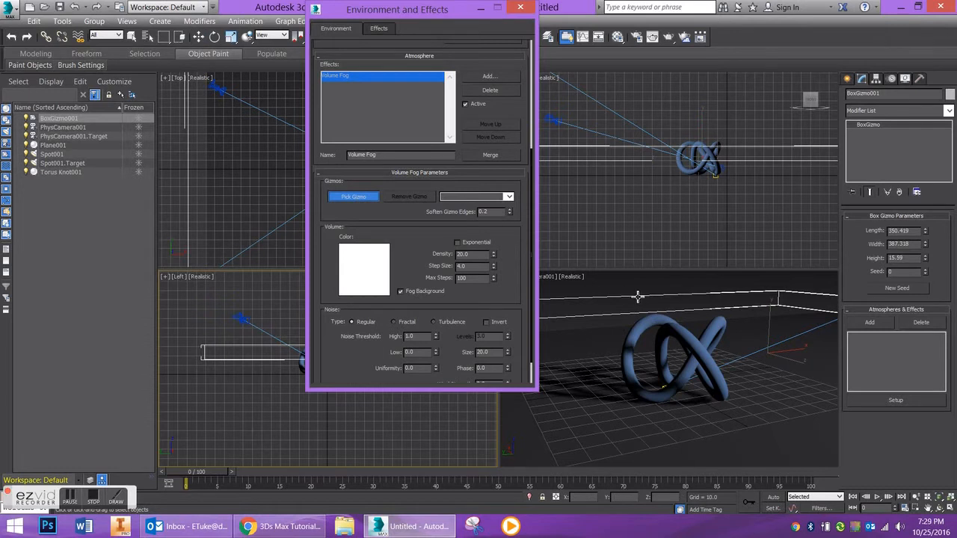
mouse_move(628, 308)
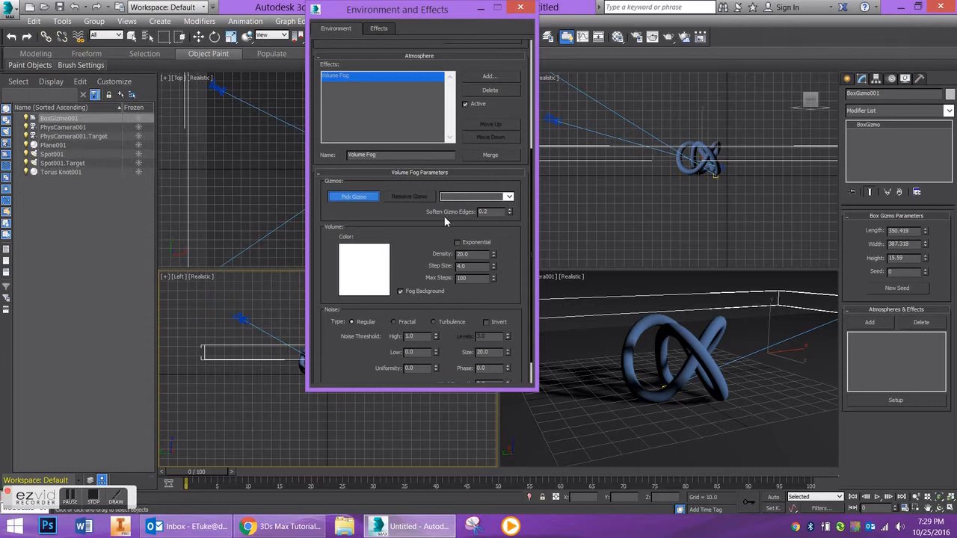
mouse_move(650, 299)
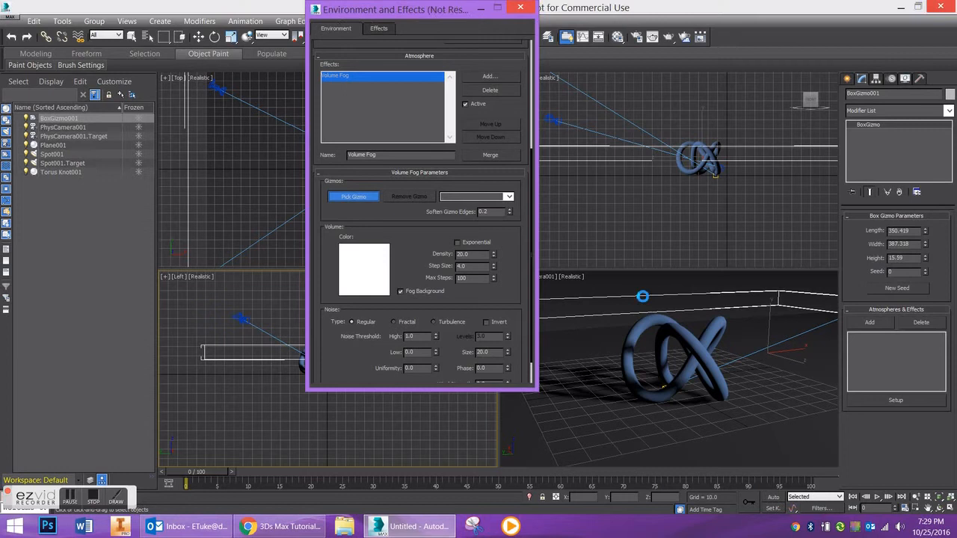
left_click(535, 9)
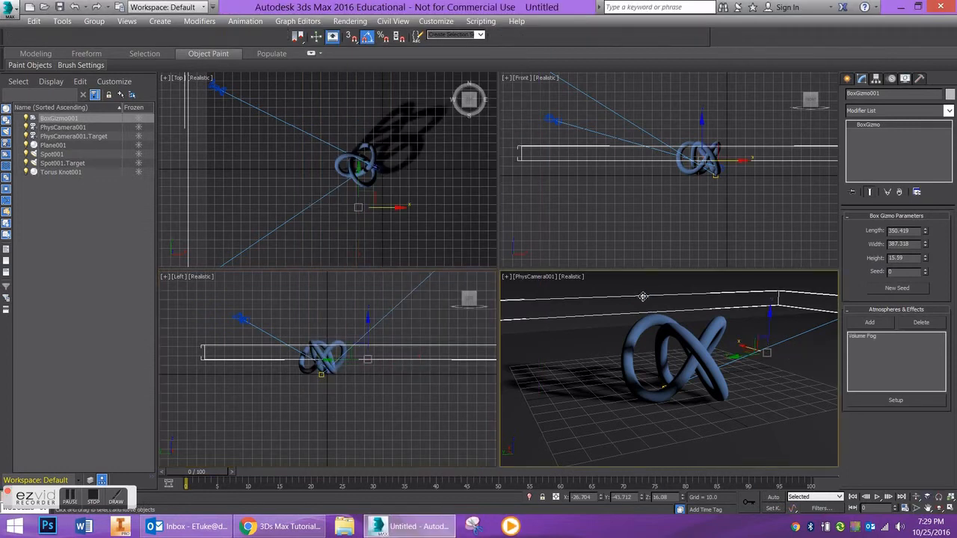
mouse_move(492, 320)
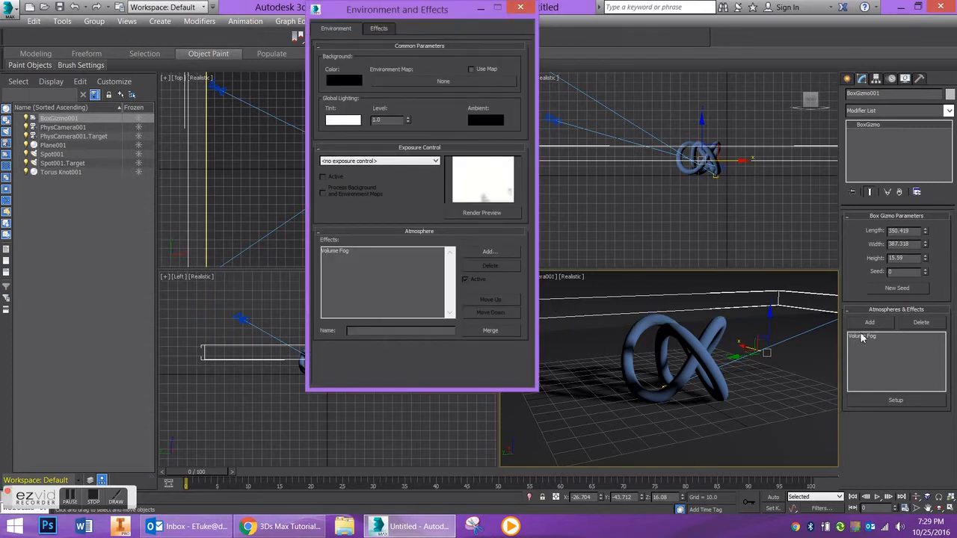
mouse_move(574, 230)
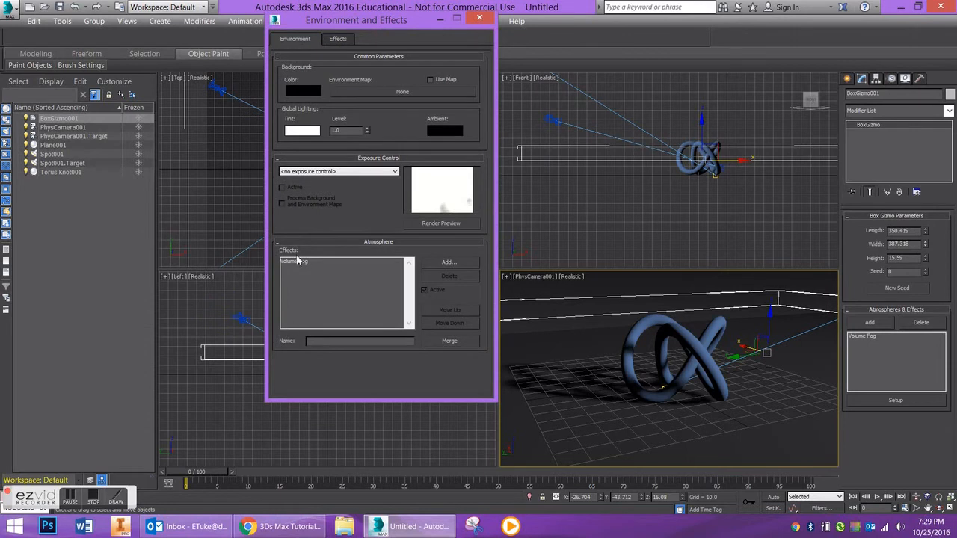
Select Volume Fog in the Effects list to show its parameters.
left_click(295, 260)
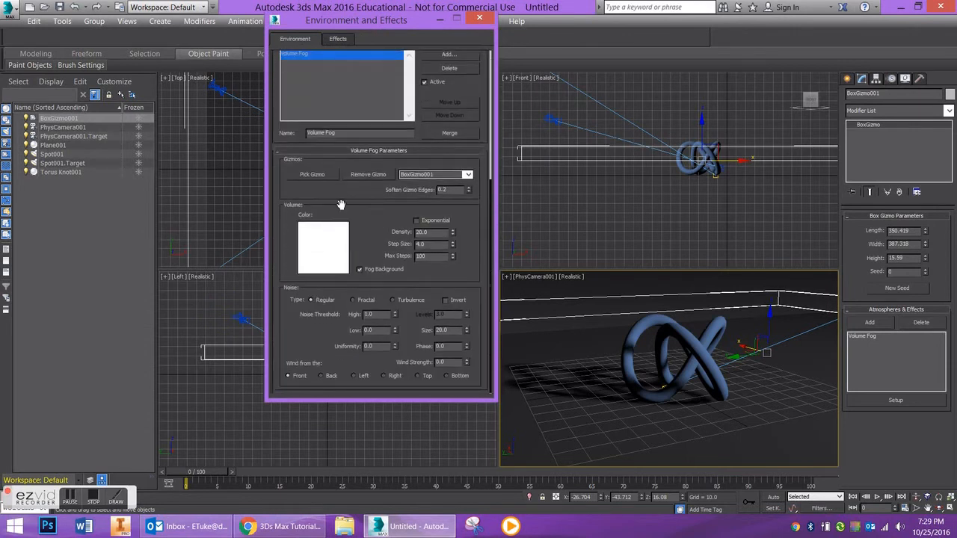
mouse_move(606, 285)
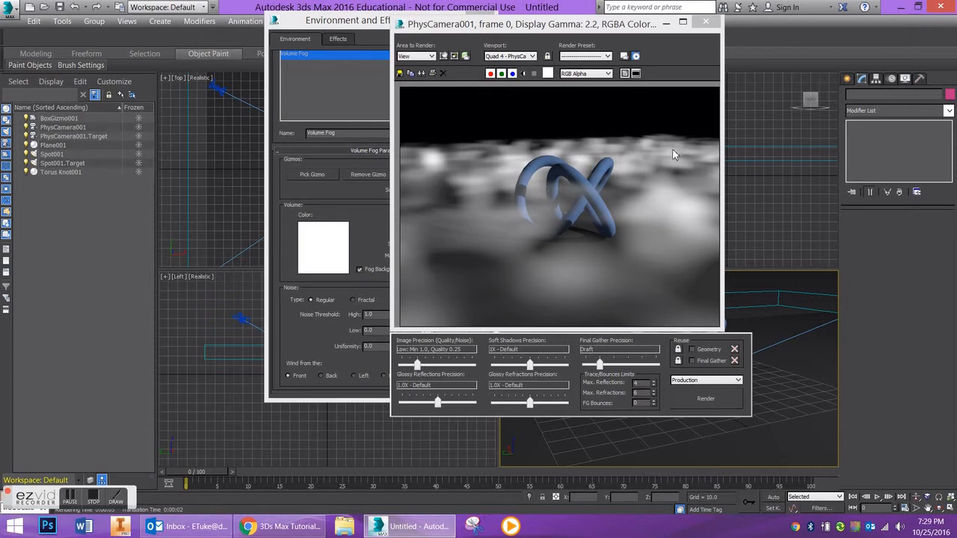
mouse_move(580, 28)
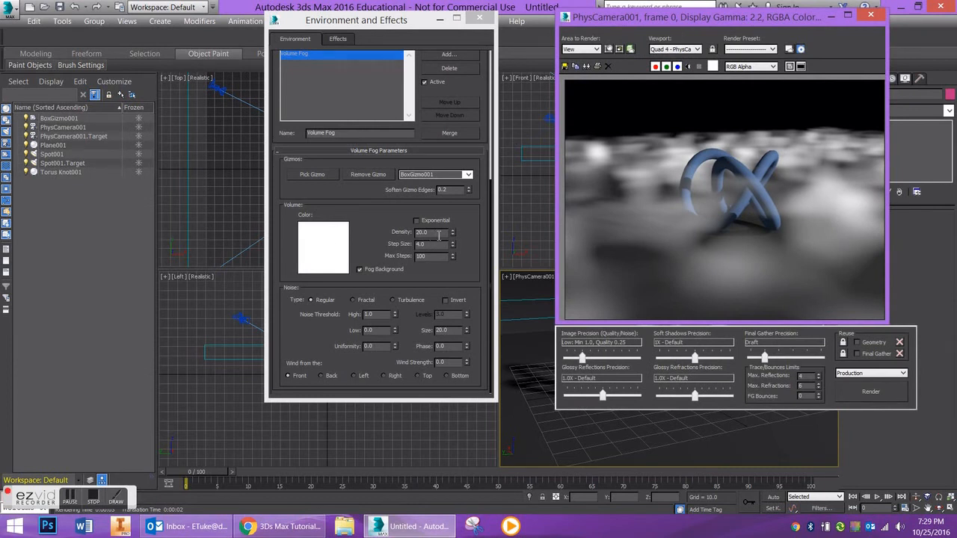
Lower the fog Density value and render the camera view showing patchy ground fog.
triple_click(431, 231)
type("10")
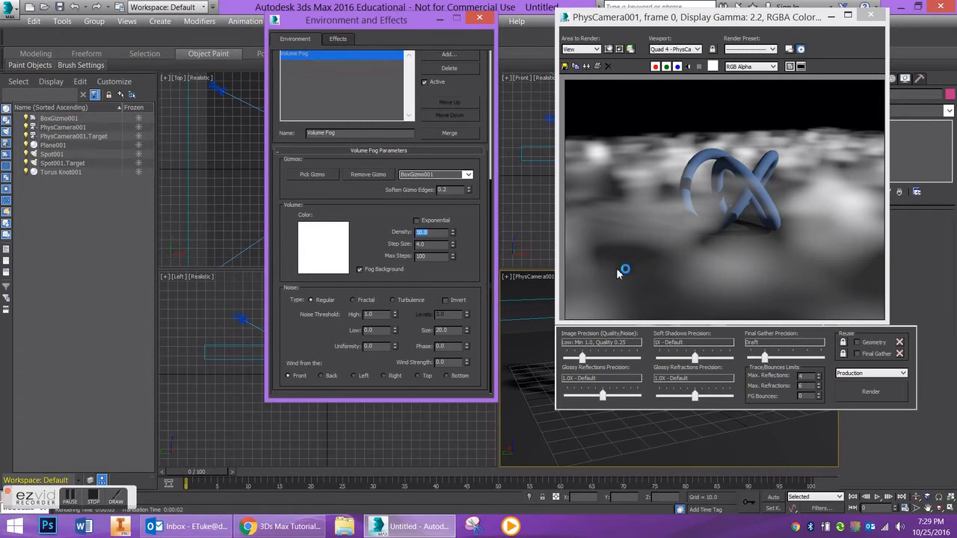
left_click(870, 392)
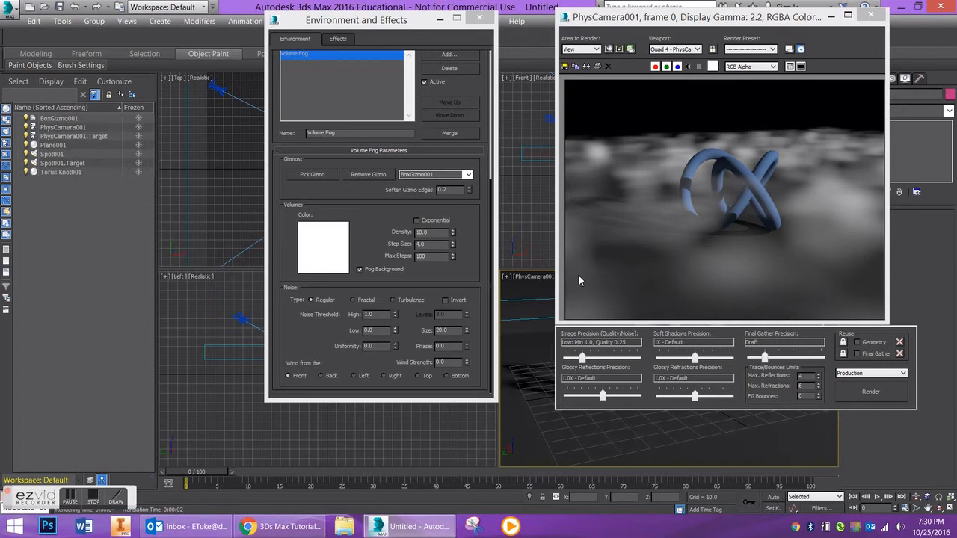
mouse_move(360, 302)
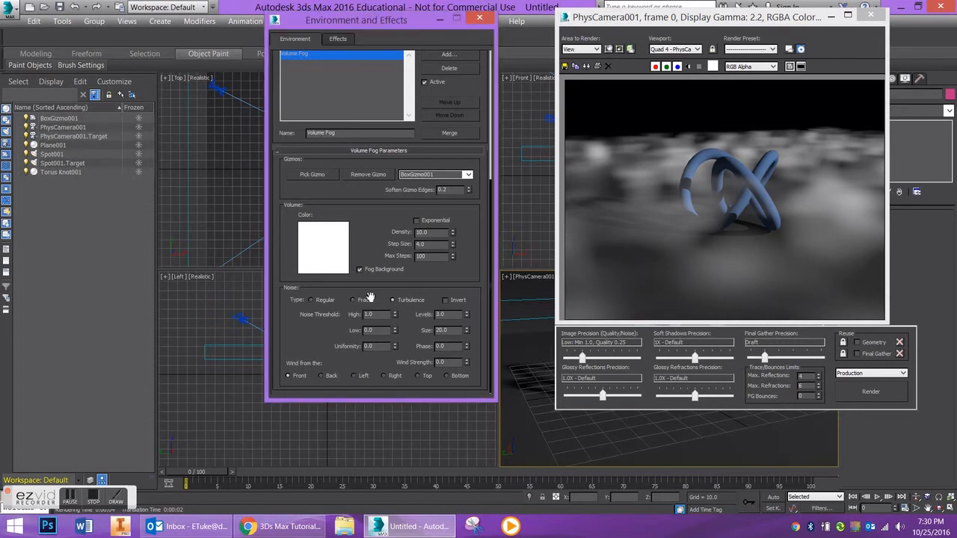
Switch the fog noise to Fractal, adjust the High threshold and render the billowing clouds.
left_click(352, 299)
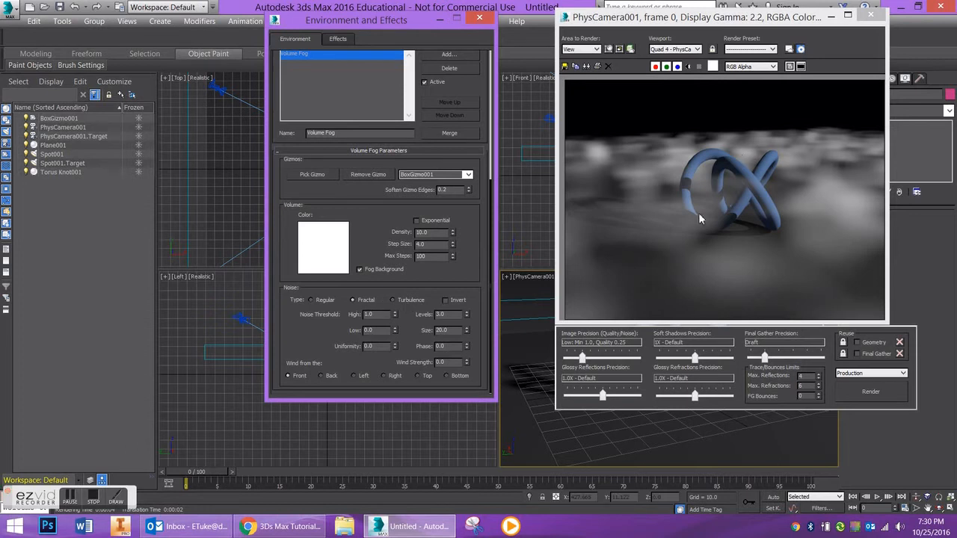
mouse_move(869, 395)
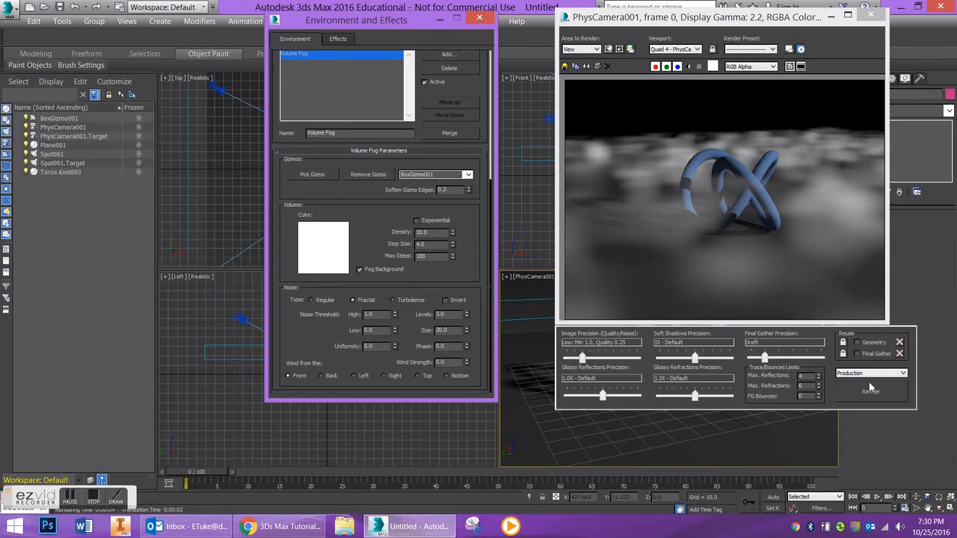
left_click(870, 392)
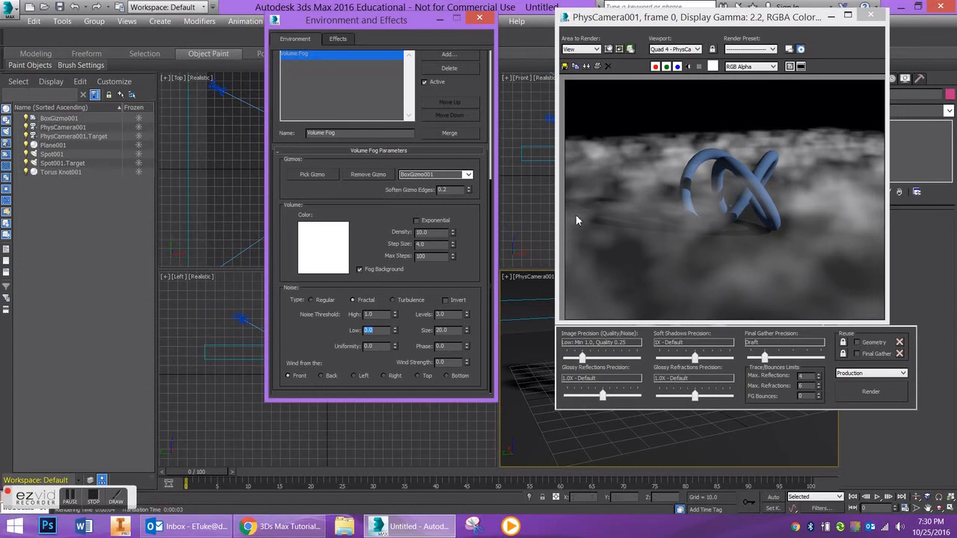
mouse_move(541, 223)
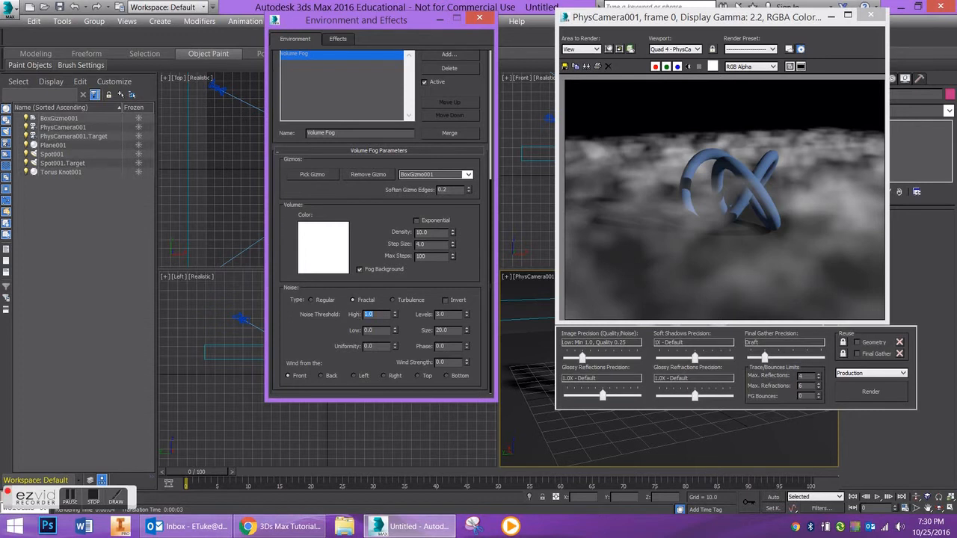
left_click(870, 392)
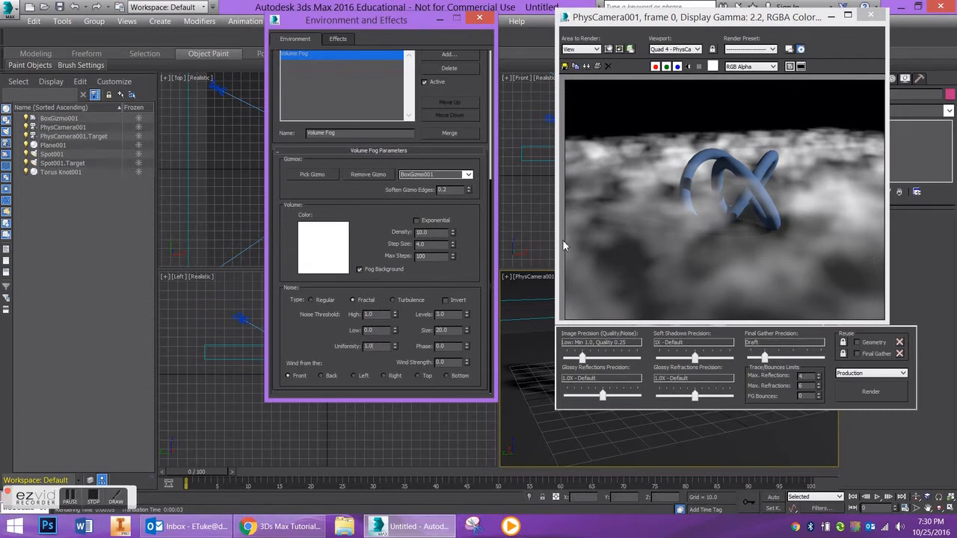
left_click(866, 392)
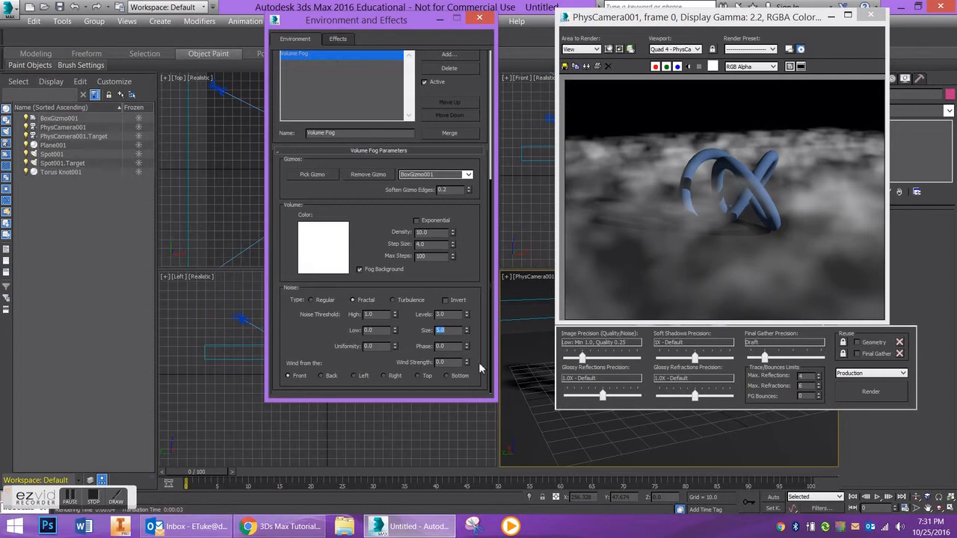
Change the fog Noise Size and Step Size, re-rendering until the fog looks smoother.
left_click(870, 392)
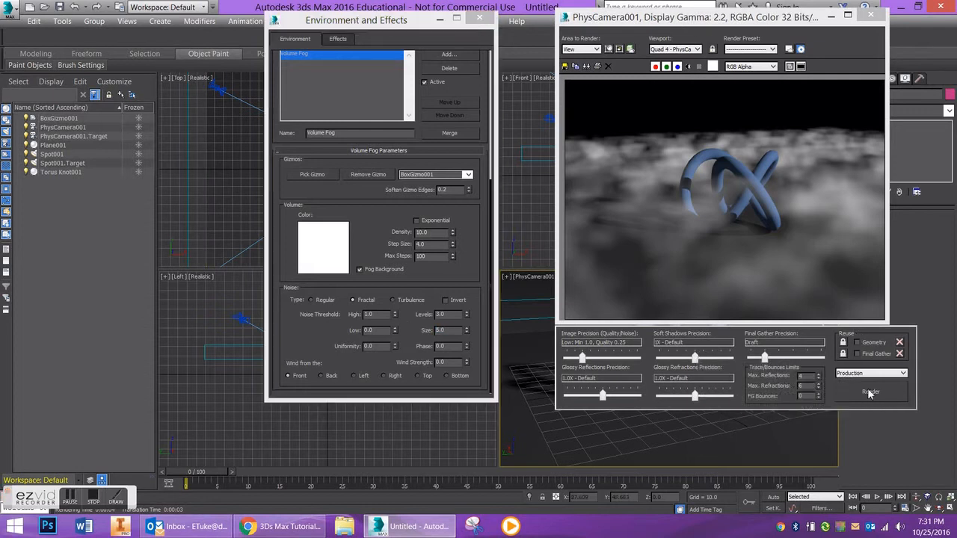
left_click(870, 392)
type("30")
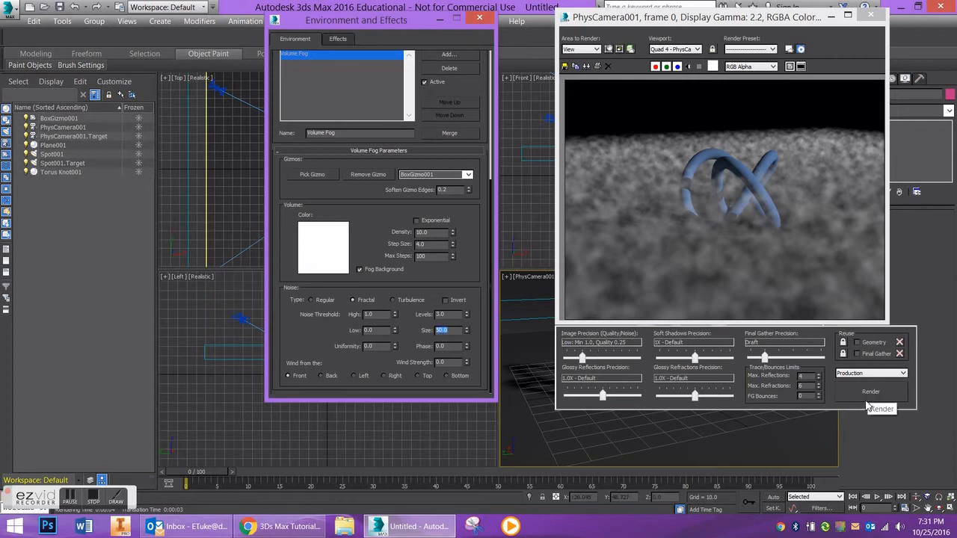
left_click(870, 392)
type("1")
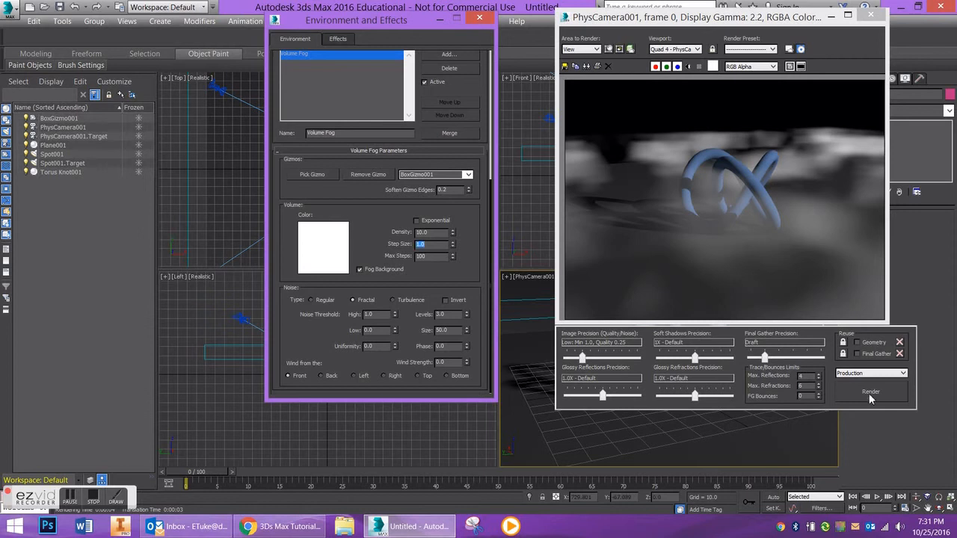
left_click(870, 391)
type("4")
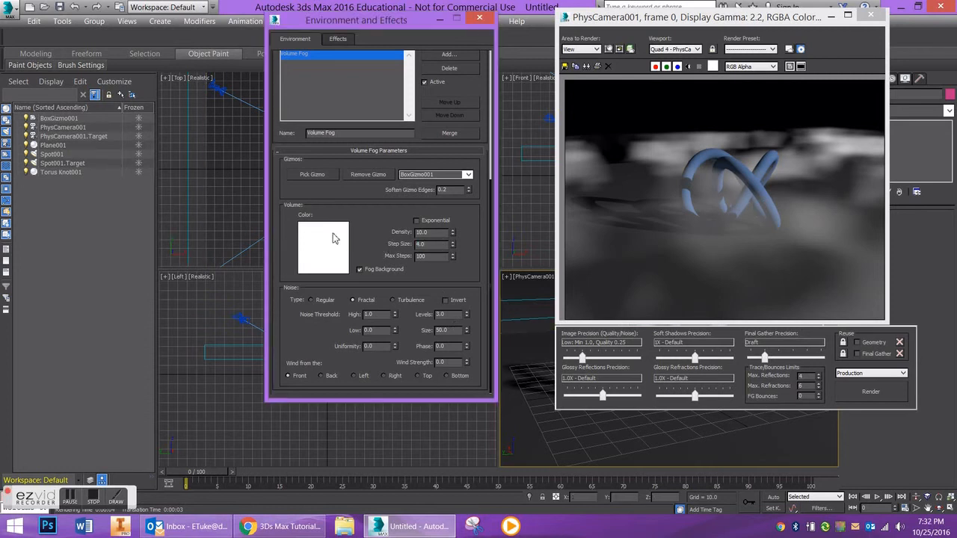
Change the fog colour from pure white to light gray and render again.
left_click(323, 247)
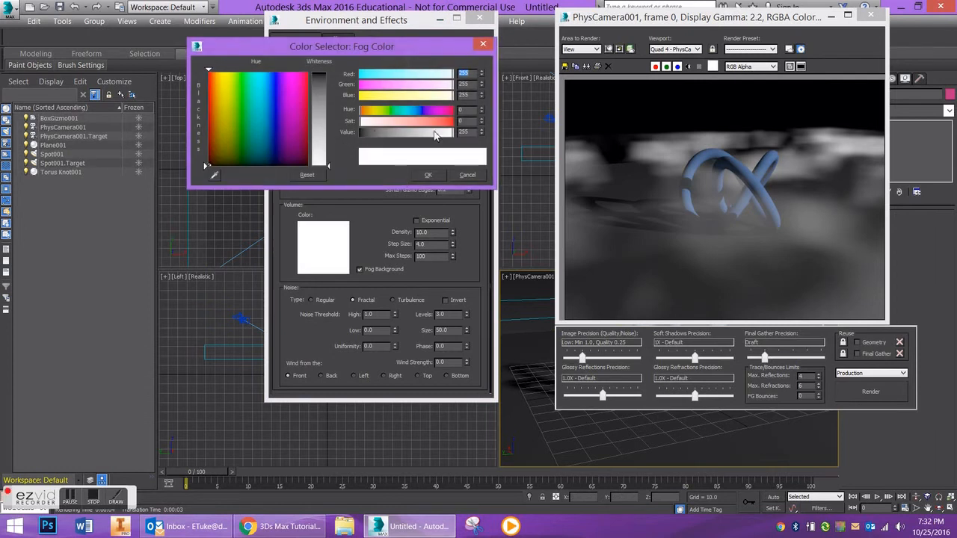
mouse_move(448, 132)
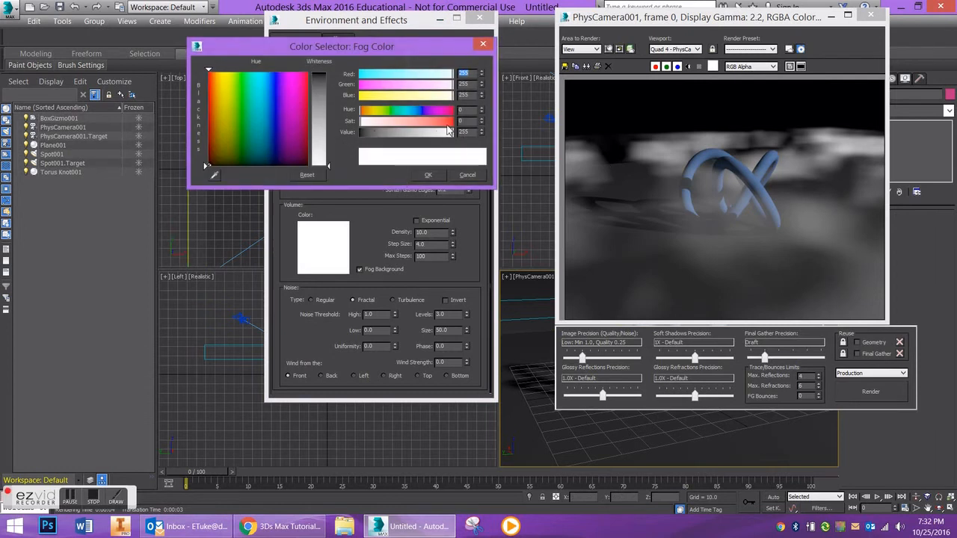
left_click_drag(446, 132, 433, 131)
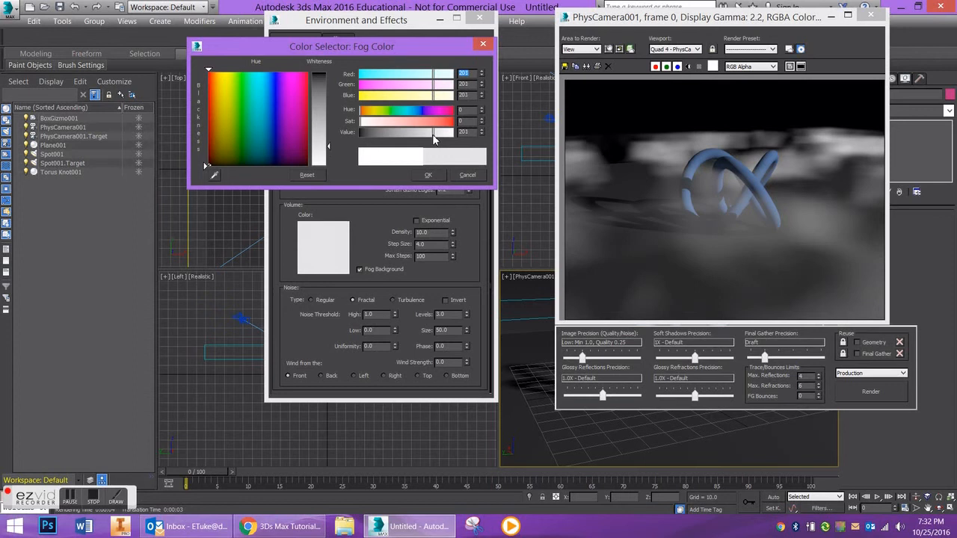
left_click(428, 173)
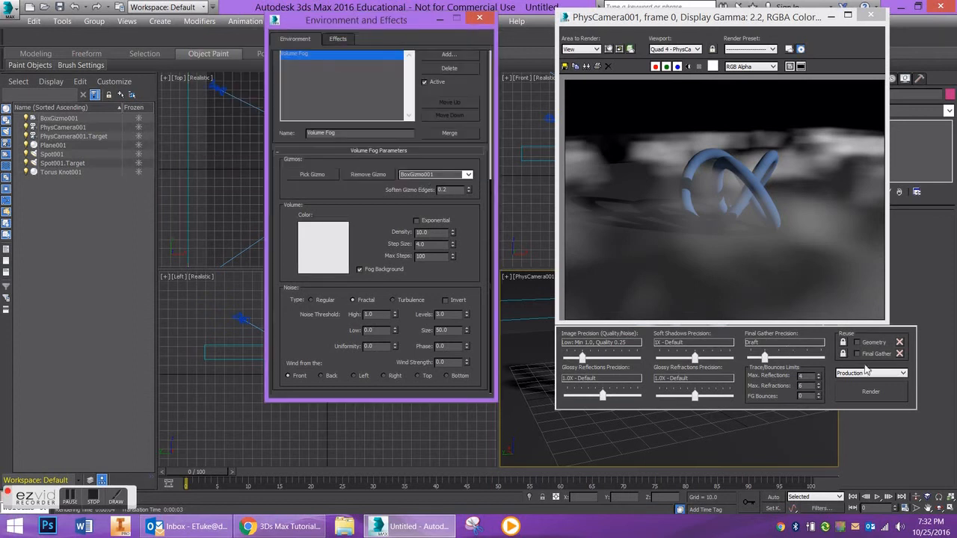
left_click(870, 392)
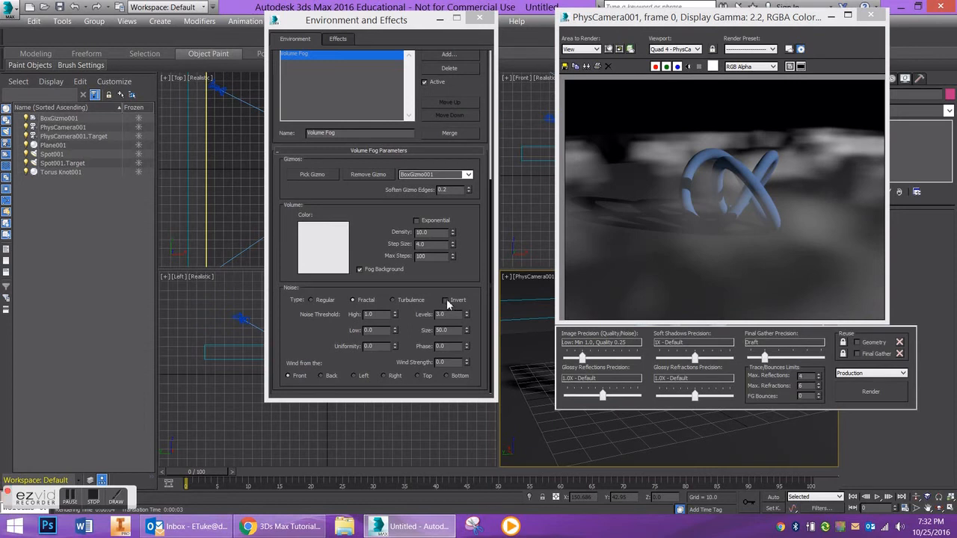
Enable Invert for the fog noise and render the soft rolling clouds.
left_click(869, 391)
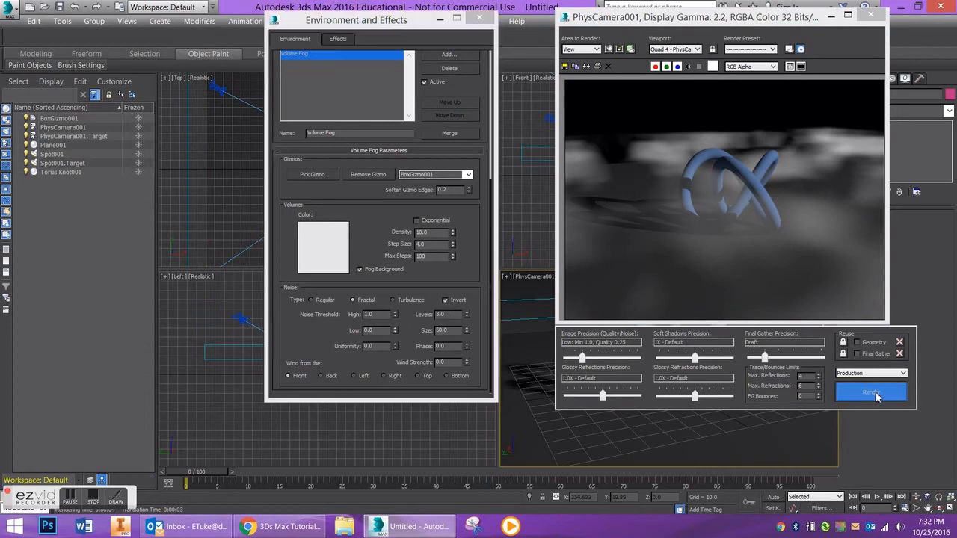
left_click(870, 391)
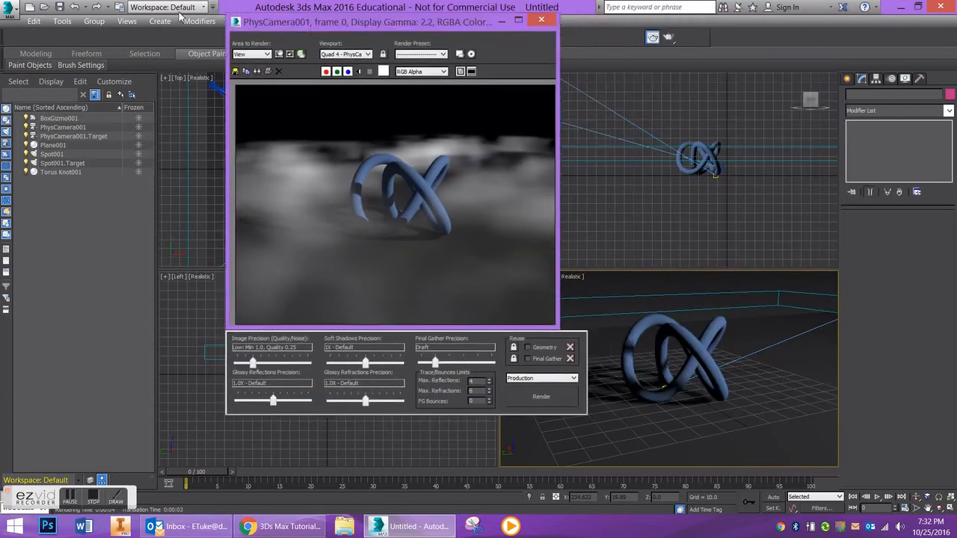
Render the Orthographic view, showing the torus knot with no fog.
left_click_drag(366, 21, 194, 21)
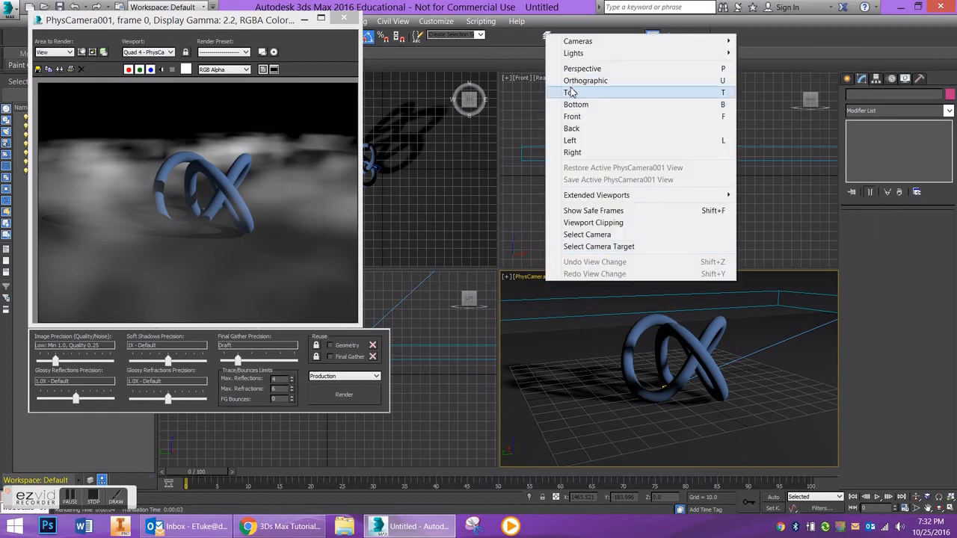
left_click(586, 81)
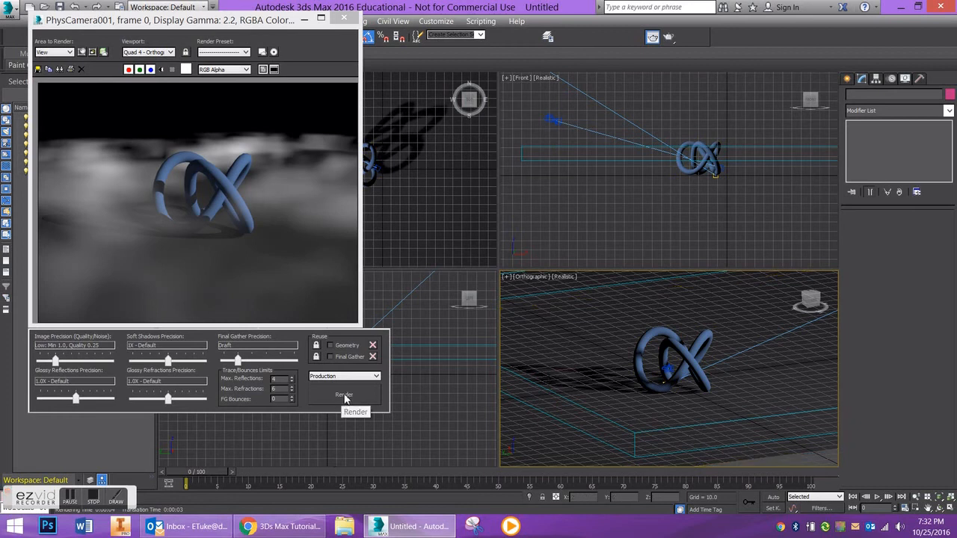
left_click(344, 395)
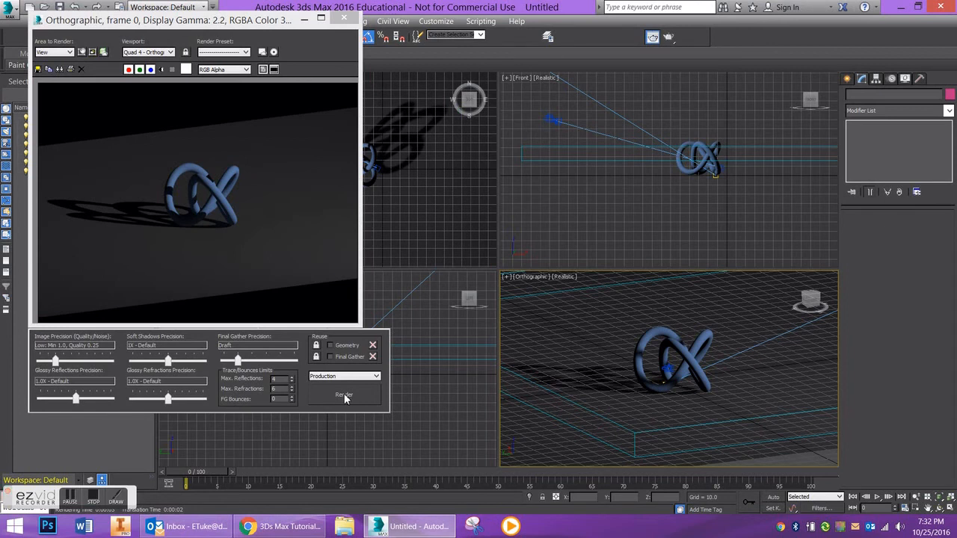
mouse_move(619, 229)
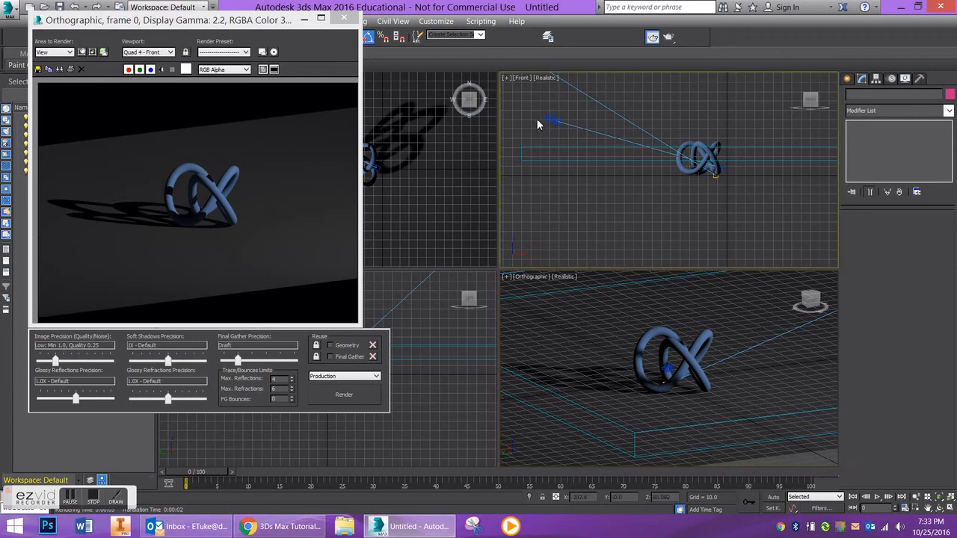
Render the Front viewport, again showing no fog.
left_click(343, 394)
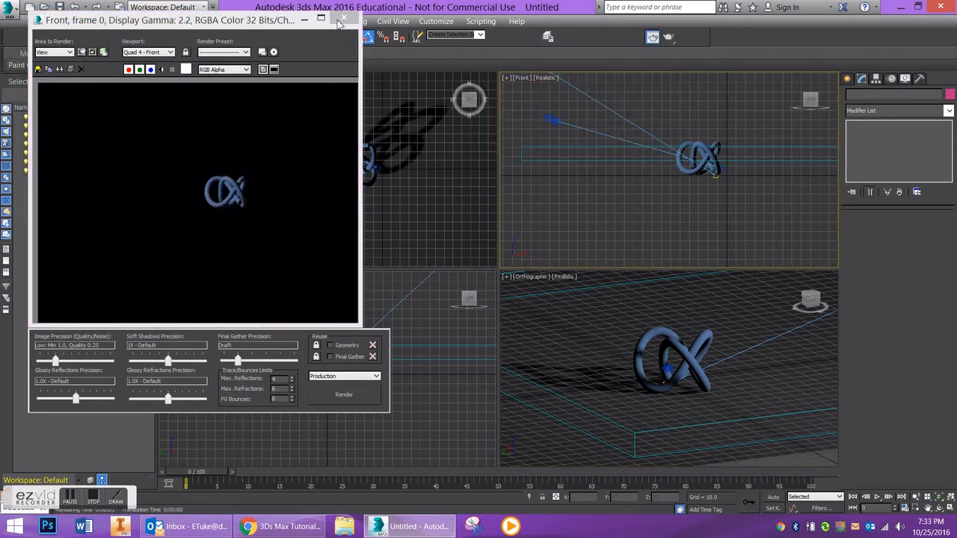
left_click(340, 21)
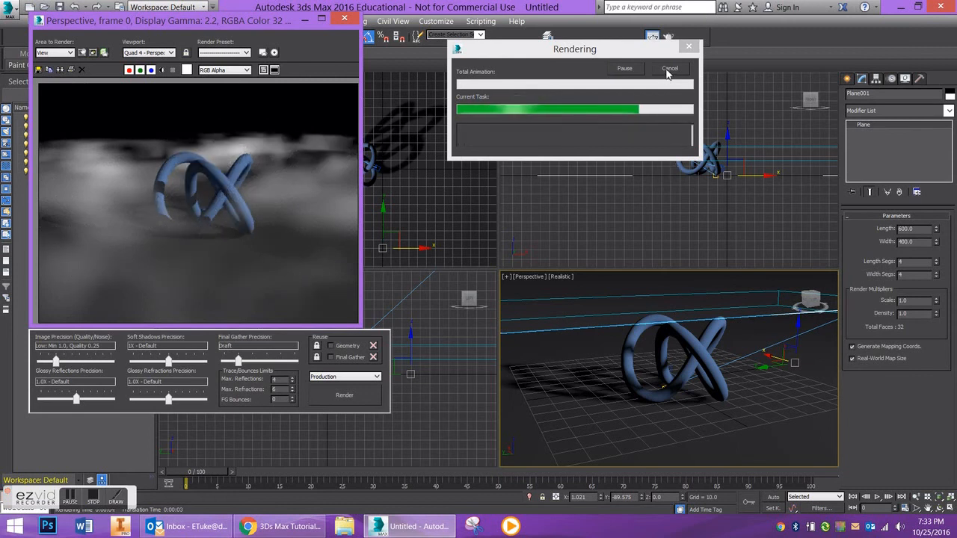
Dismiss the render and select BoxGizmo001 to show its Box Gizmo Parameters.
left_click(669, 69)
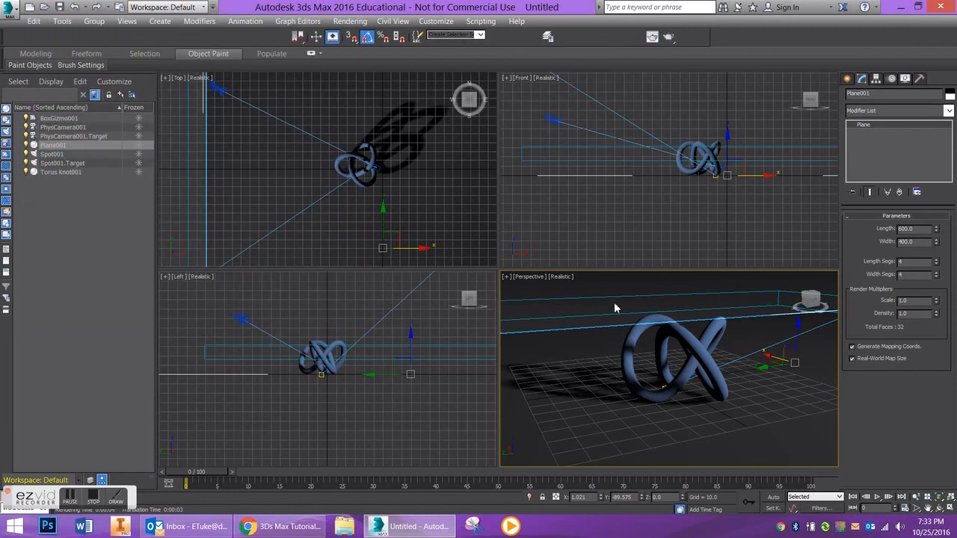
left_click(60, 118)
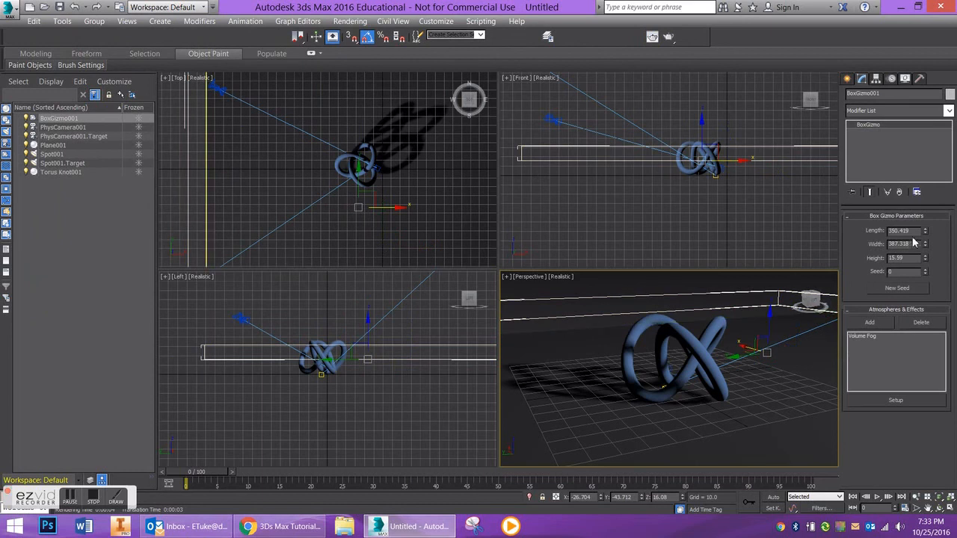